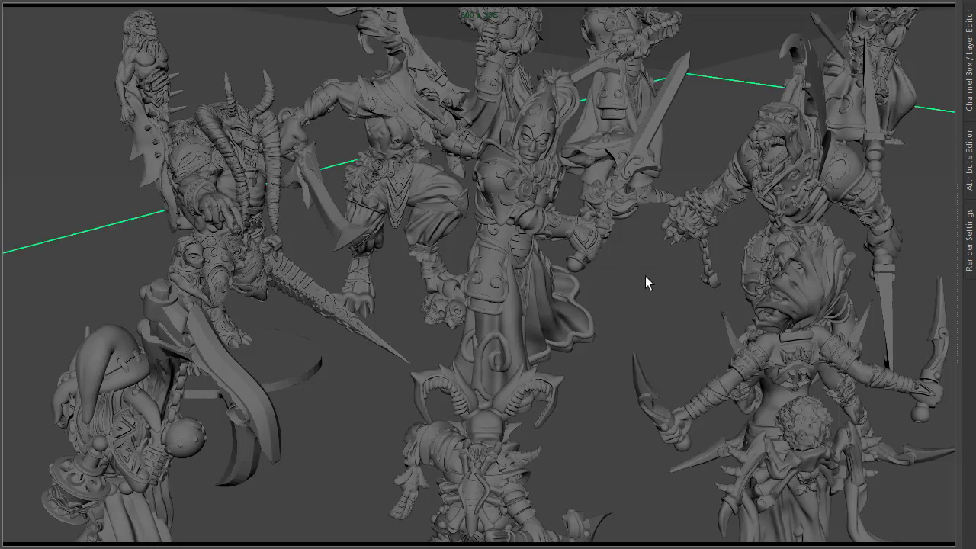
Step: Create a second Arnold area light (aiAreaLight2) via the command search for 'area'
{"action": "type", "text": "area"}
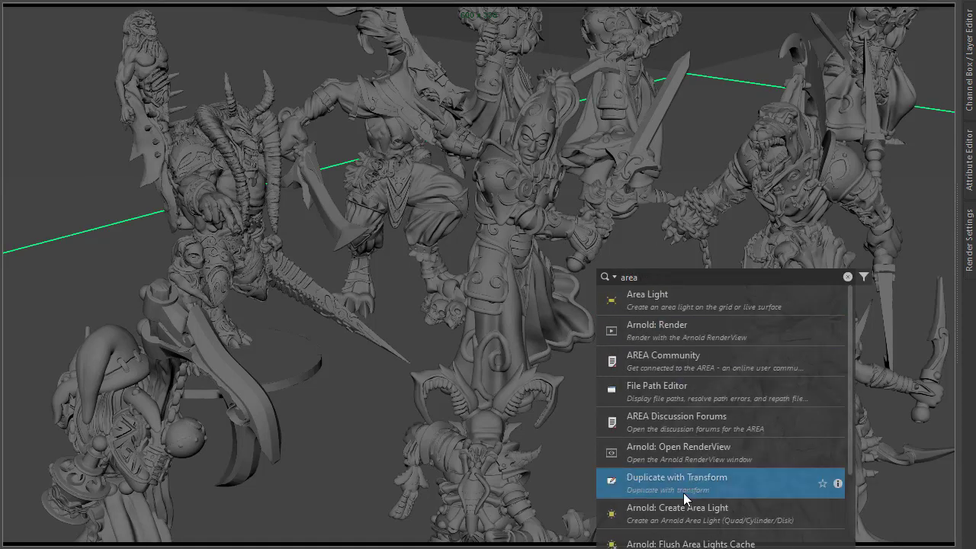
{"action": "left_click", "coordinate": [681, 477]}
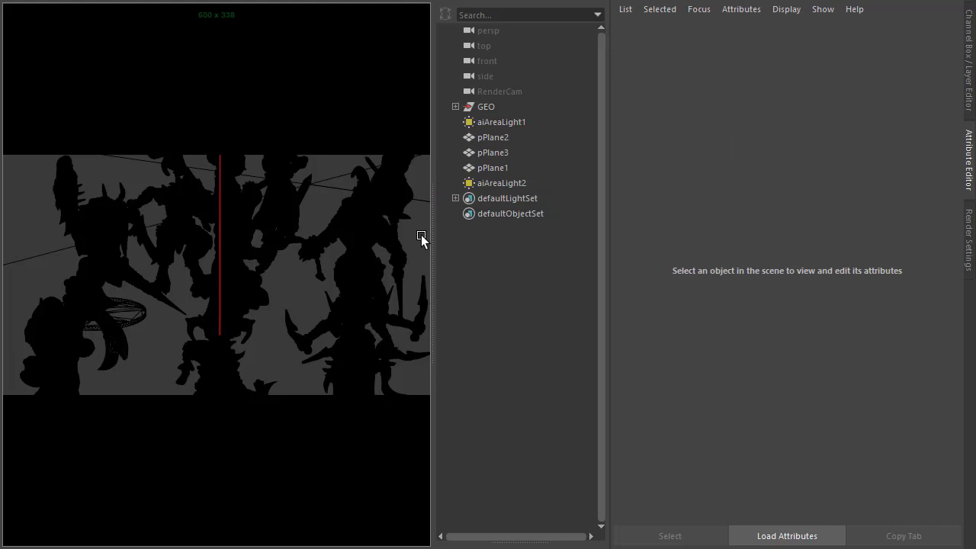
Step: Enable Use Color Temperature on aiAreaLight2 and enter a temperature starting with 500 for a warmer tint
{"action": "left_click", "coordinate": [502, 183]}
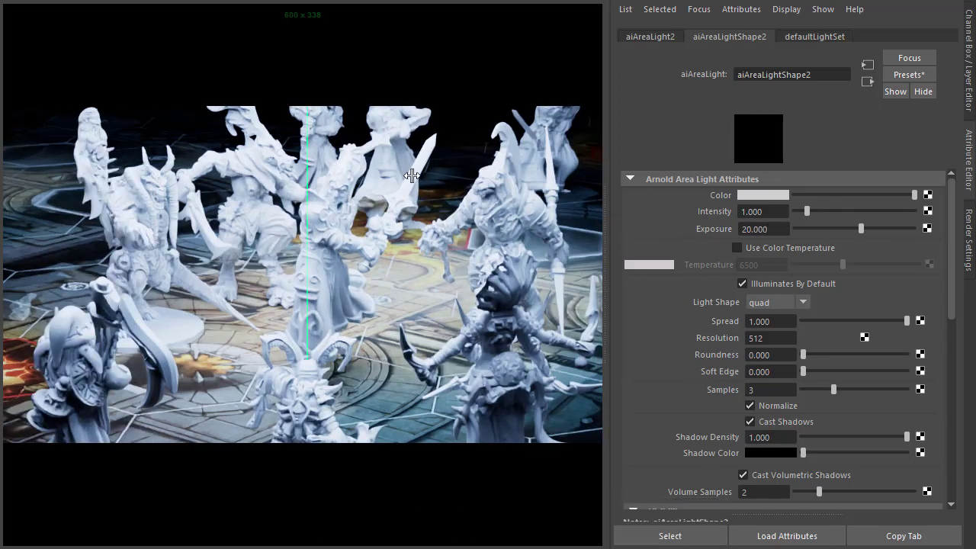
{"action": "left_click", "coordinate": [737, 247]}
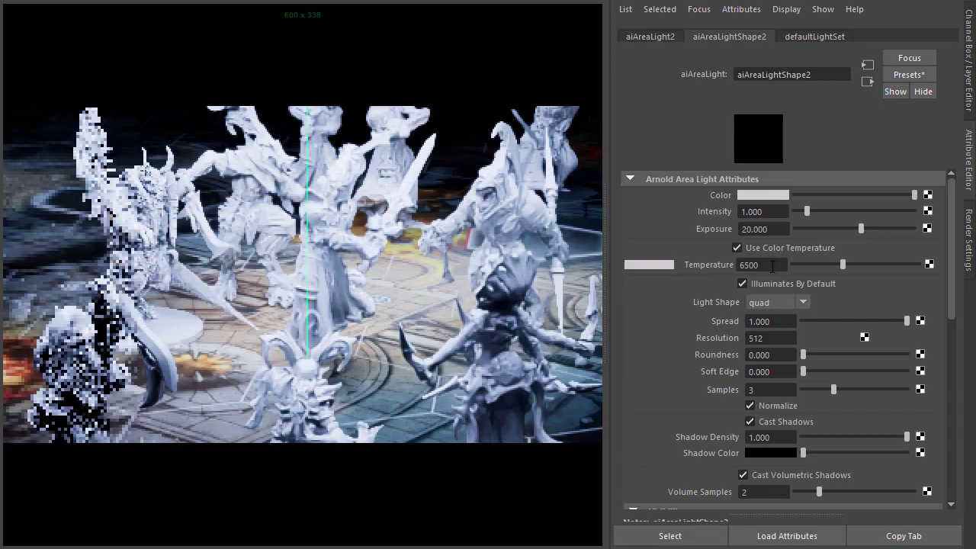
{"action": "type", "text": "500"}
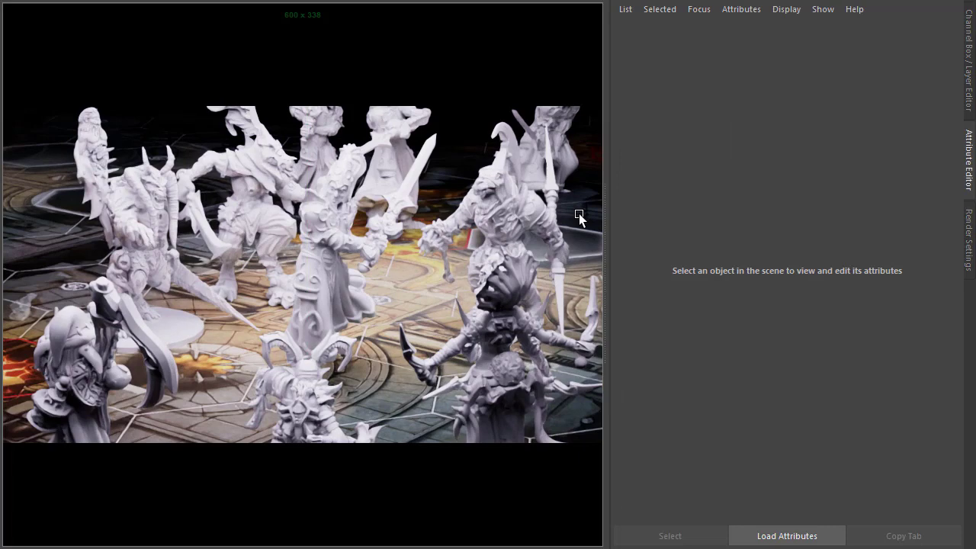
Step: In Render Settings Imagers, enable aiImagerDenoiserOidn1 and toggle aiImagerWhiteBalance1 off then on to compare
{"action": "left_click", "coordinate": [969, 244]}
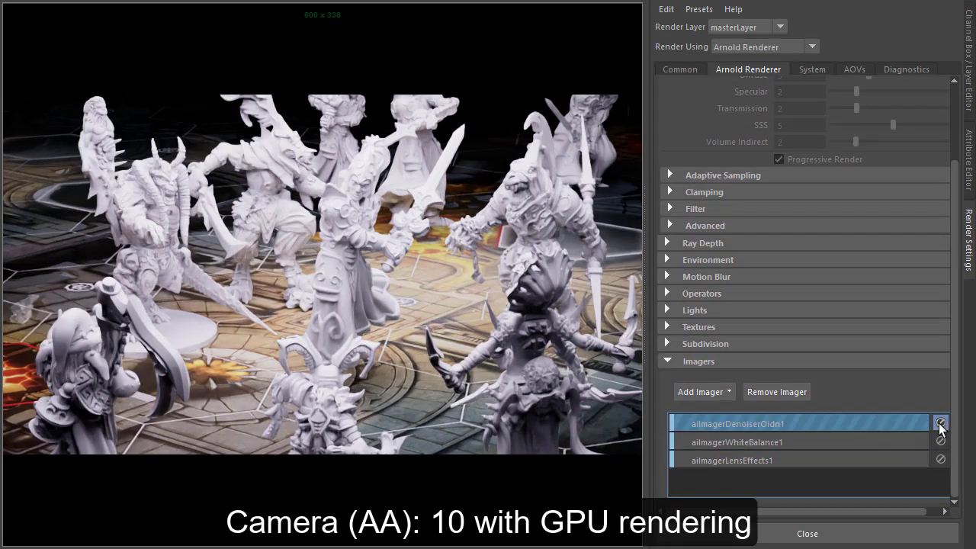
{"action": "left_click", "coordinate": [939, 439]}
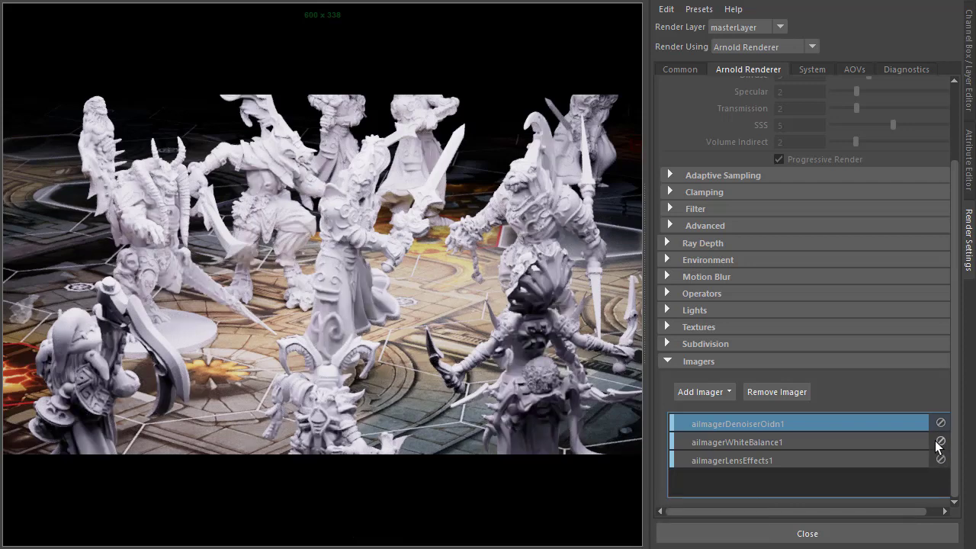
{"action": "left_click", "coordinate": [940, 442]}
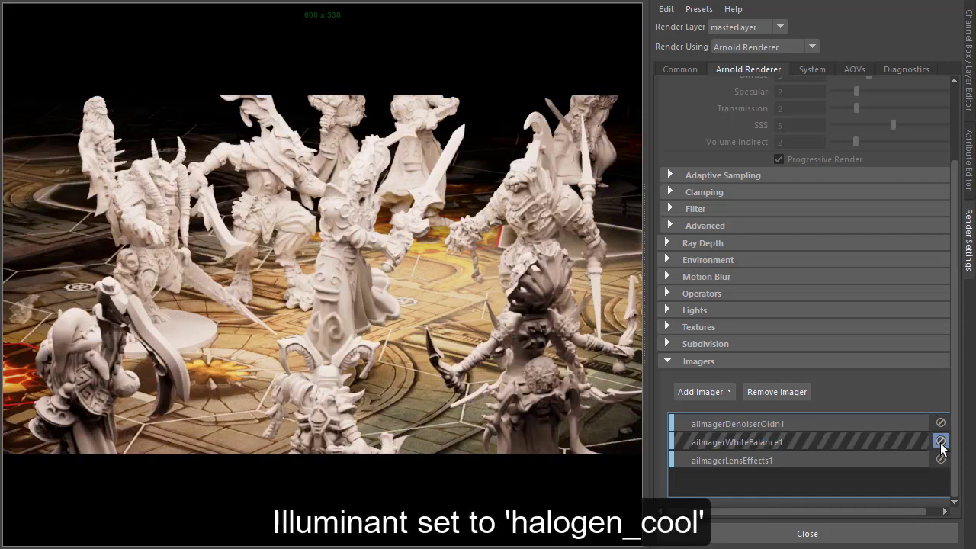
{"action": "left_click", "coordinate": [941, 460]}
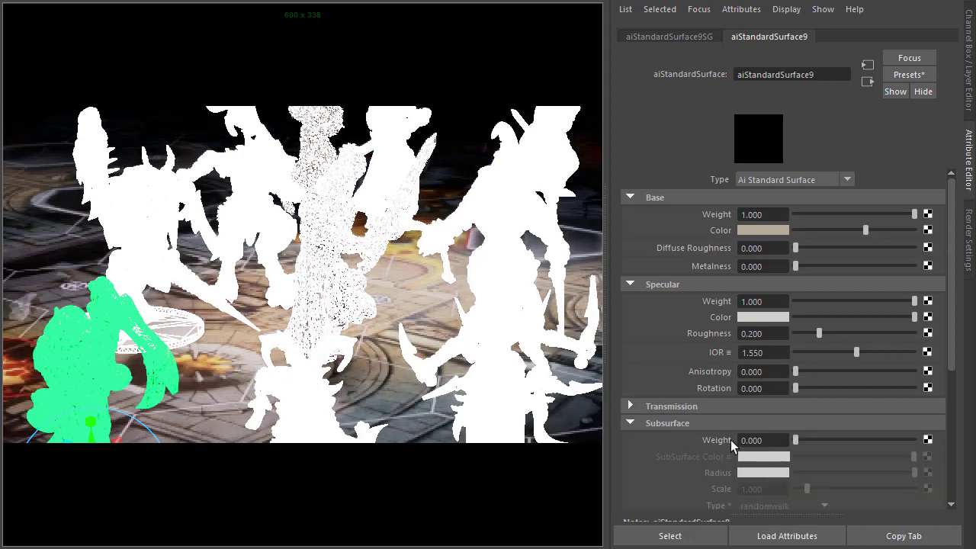
Step: Raise aiStandardSurface9's Subsurface Weight to about 0.75 for a waxy look
{"action": "left_click_drag", "start_coordinate": [796, 439], "coordinate": [884, 439]}
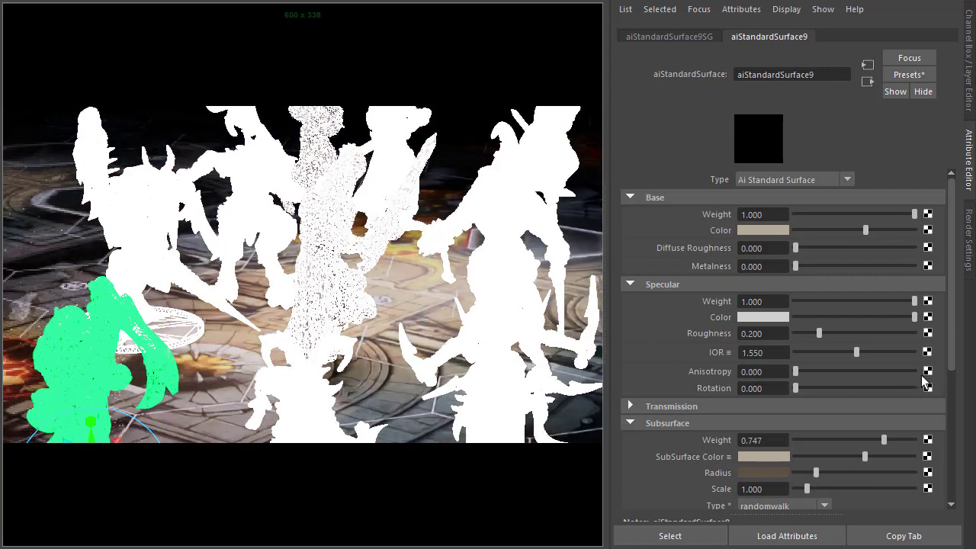
{"action": "scroll", "scroll_direction": "down", "scroll_amount": 3}
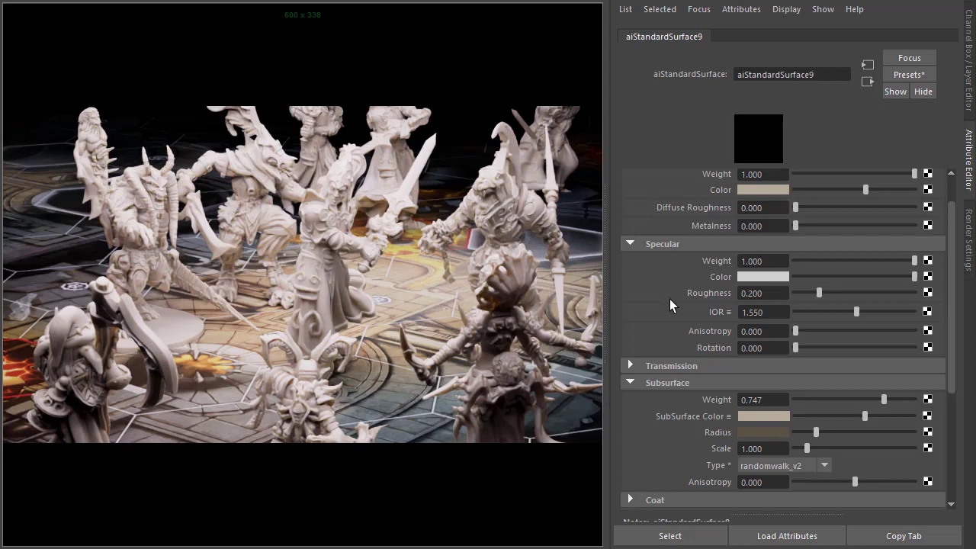
{"action": "mouse_move", "coordinate": [320, 253]}
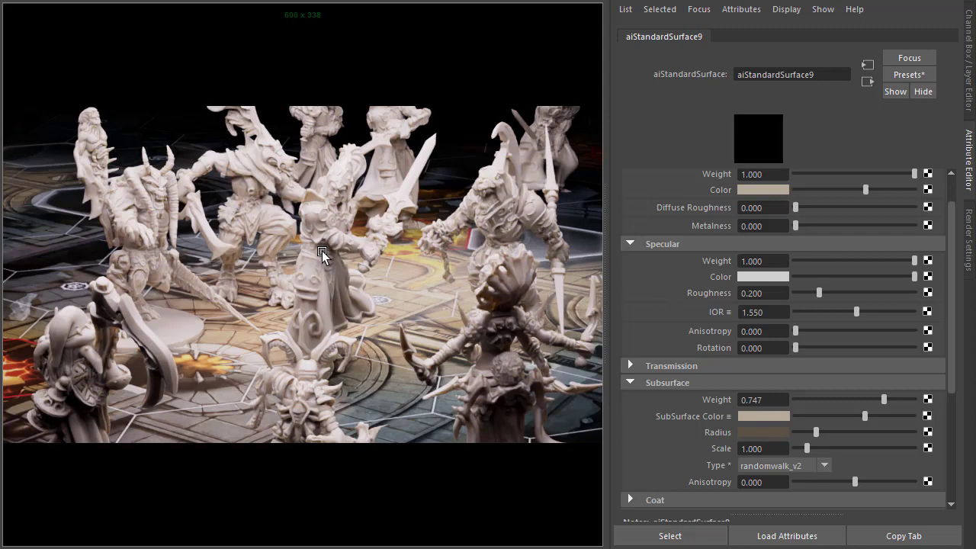
Step: Select a miniature and turn on the Object Details heads-up display over the viewport
{"action": "left_click", "coordinate": [321, 255]}
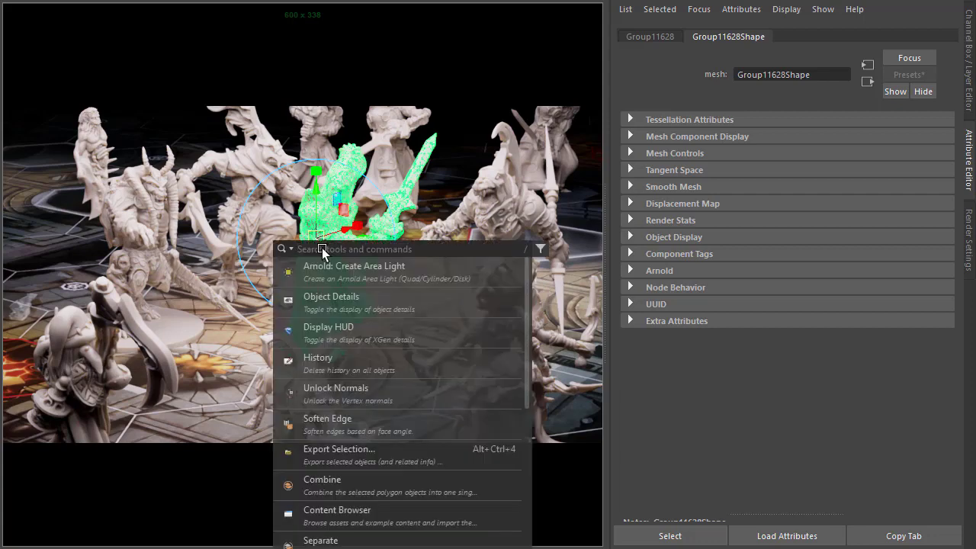
{"action": "type", "text": "Obje"}
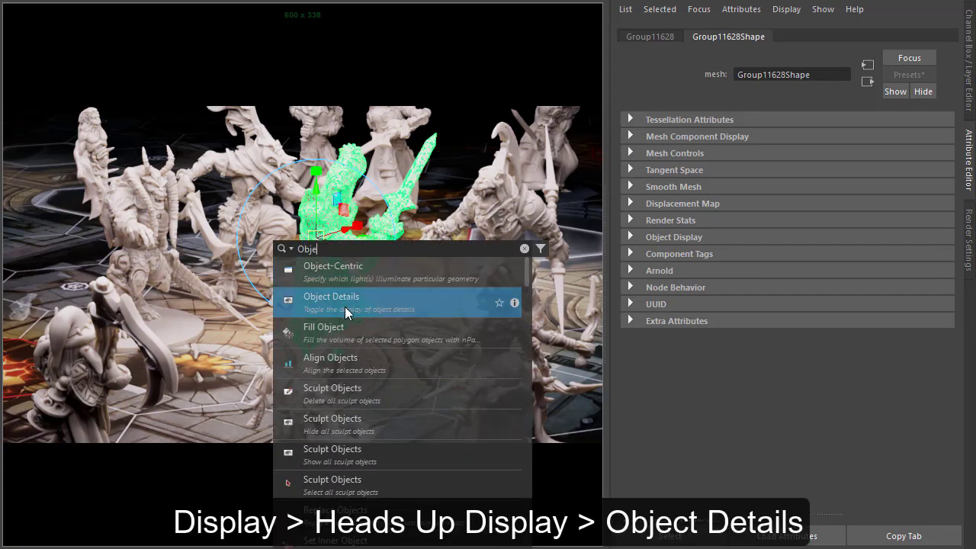
{"action": "left_click", "coordinate": [346, 302]}
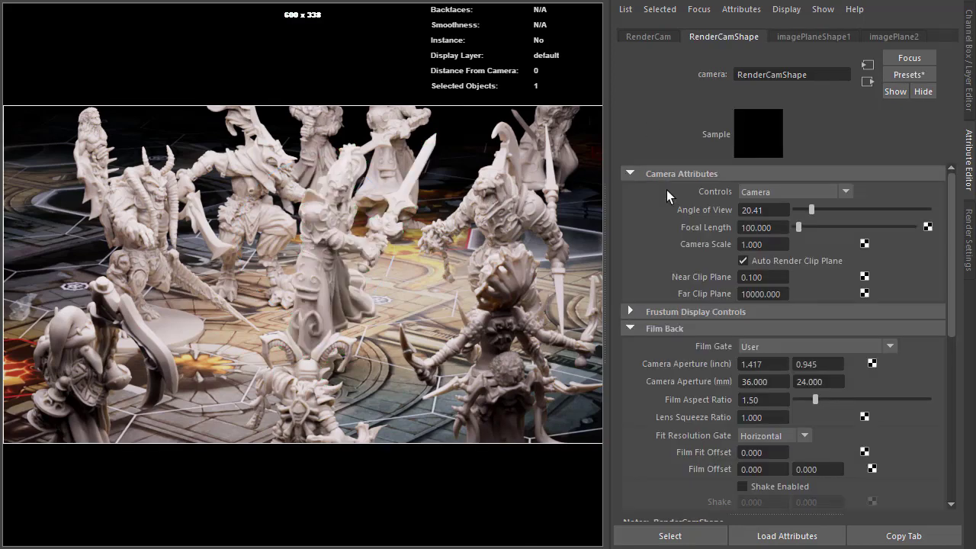
Step: Enable DOF in RenderCamShape's Arnold settings with Focus Distance 519
{"action": "left_click", "coordinate": [631, 174]}
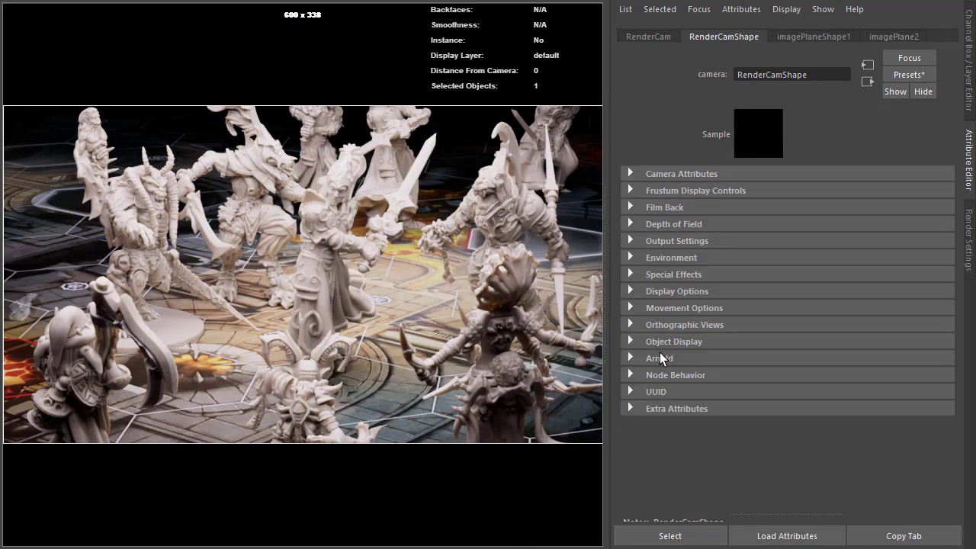
{"action": "left_click", "coordinate": [659, 357]}
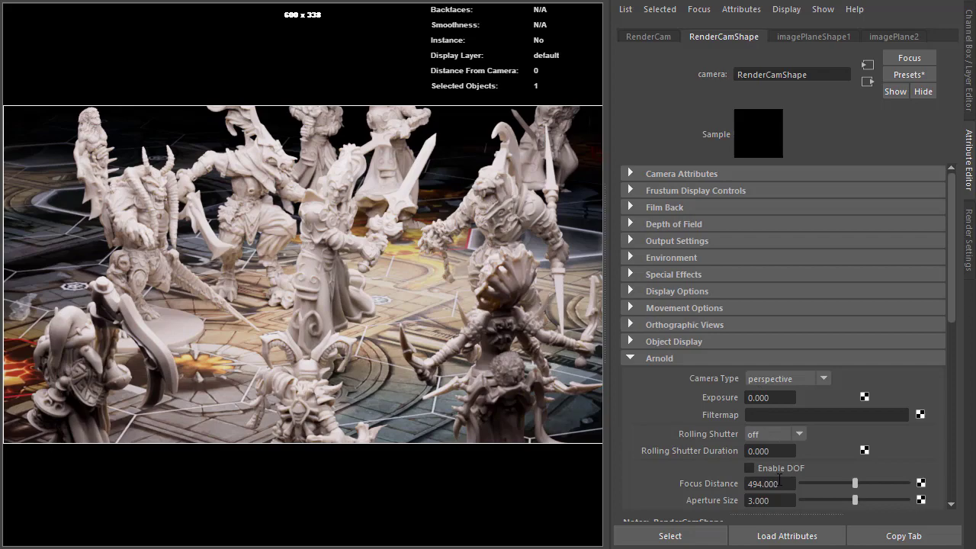
{"action": "left_click", "coordinate": [749, 467]}
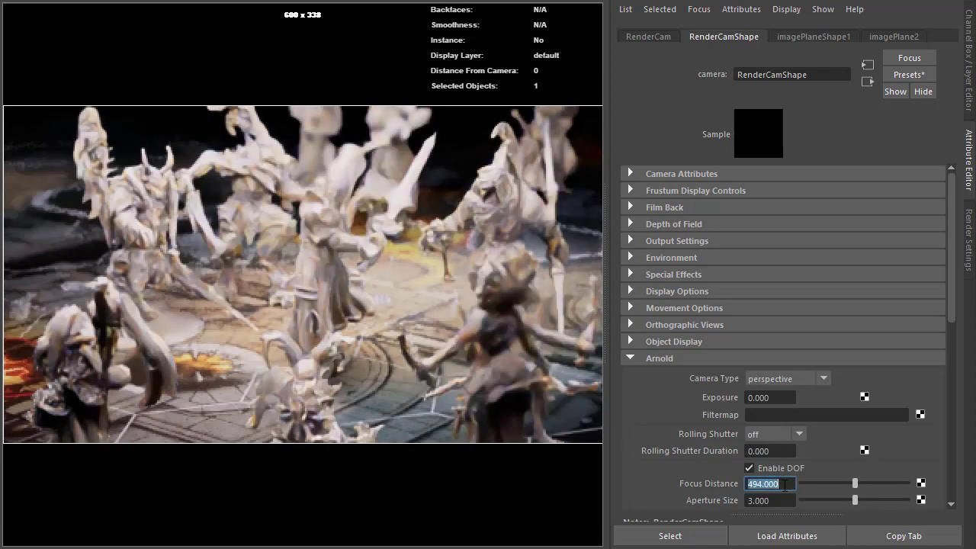
{"action": "type", "text": "519.000"}
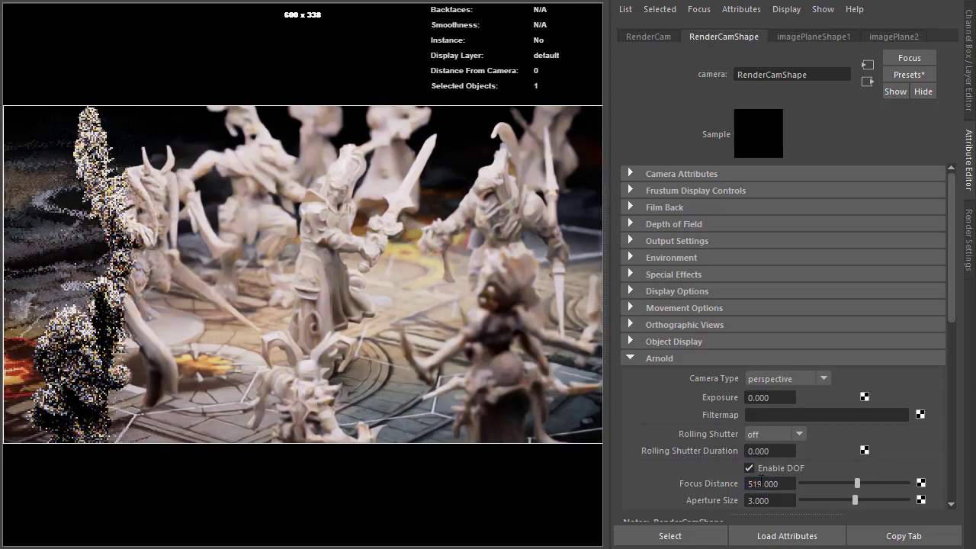